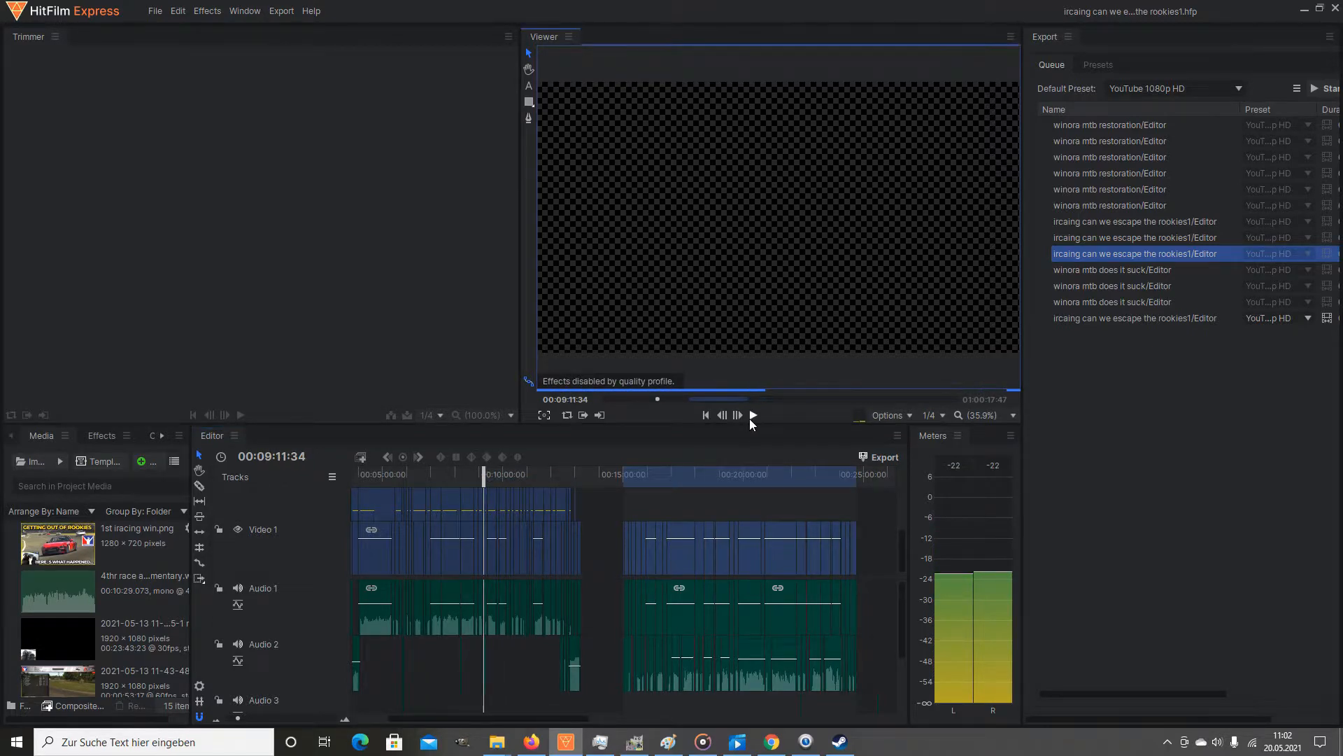
# Play the racing project's timeline so the in-car cockpit footage runs in the Viewer.
pyautogui.click(750, 415)
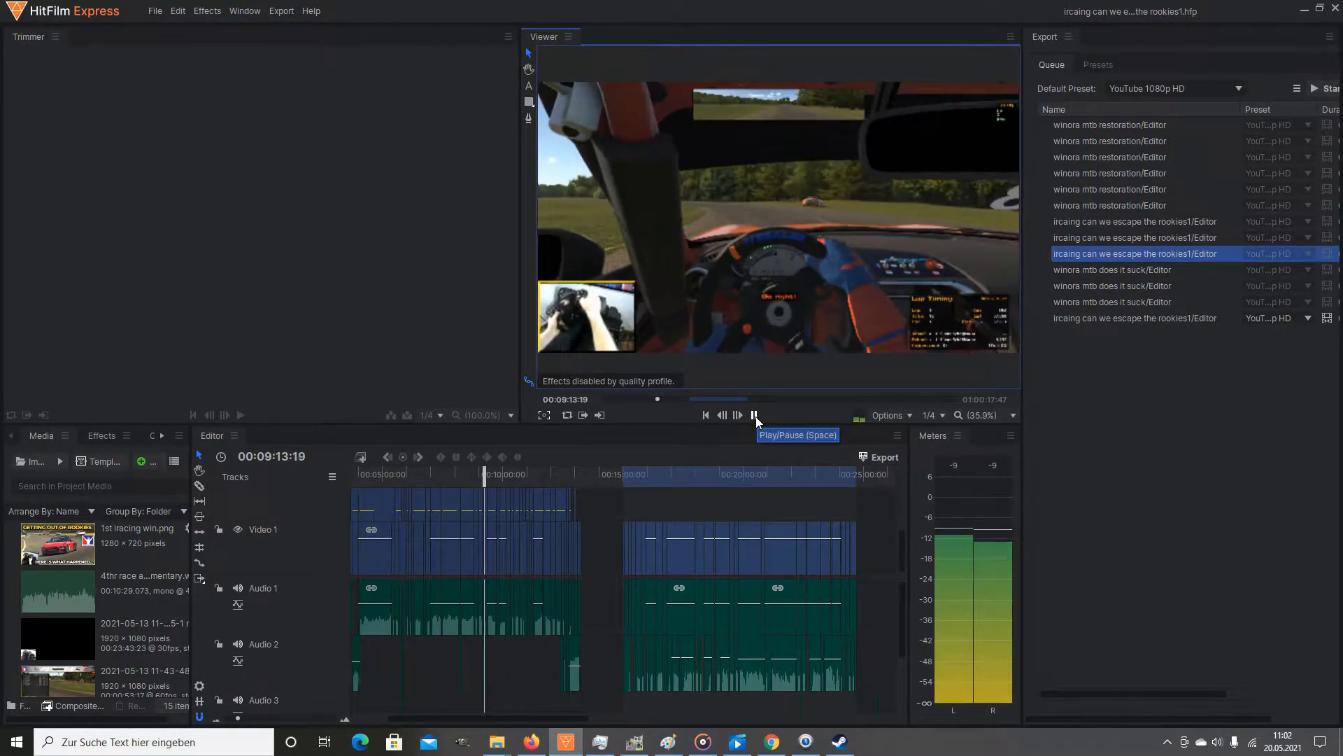